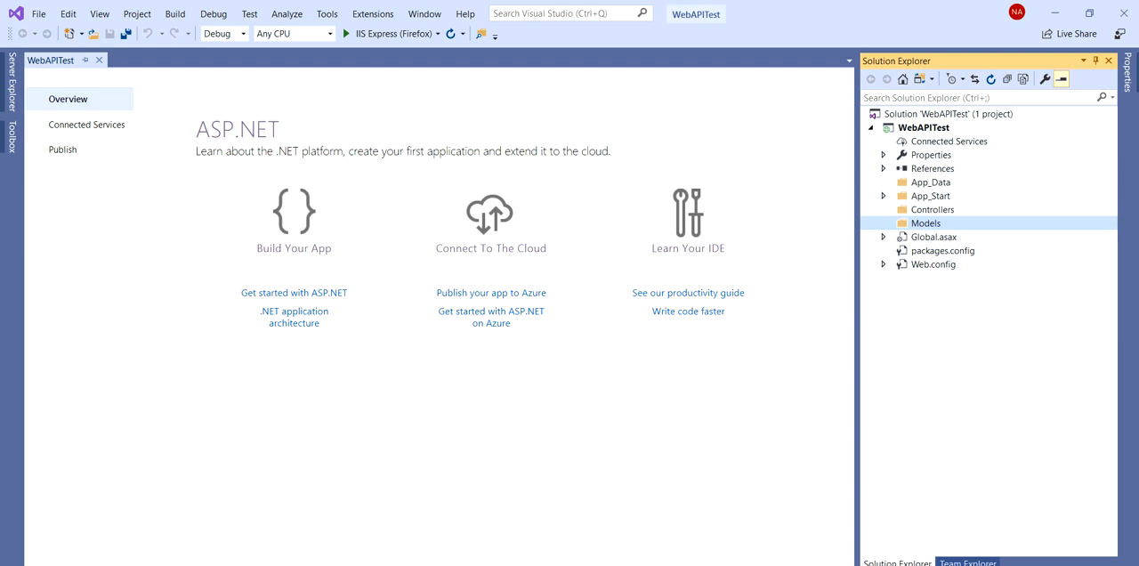
Step: Add a new ADO.NET Entity Data Model item named DbModel to the Models folder
right_click(926, 223)
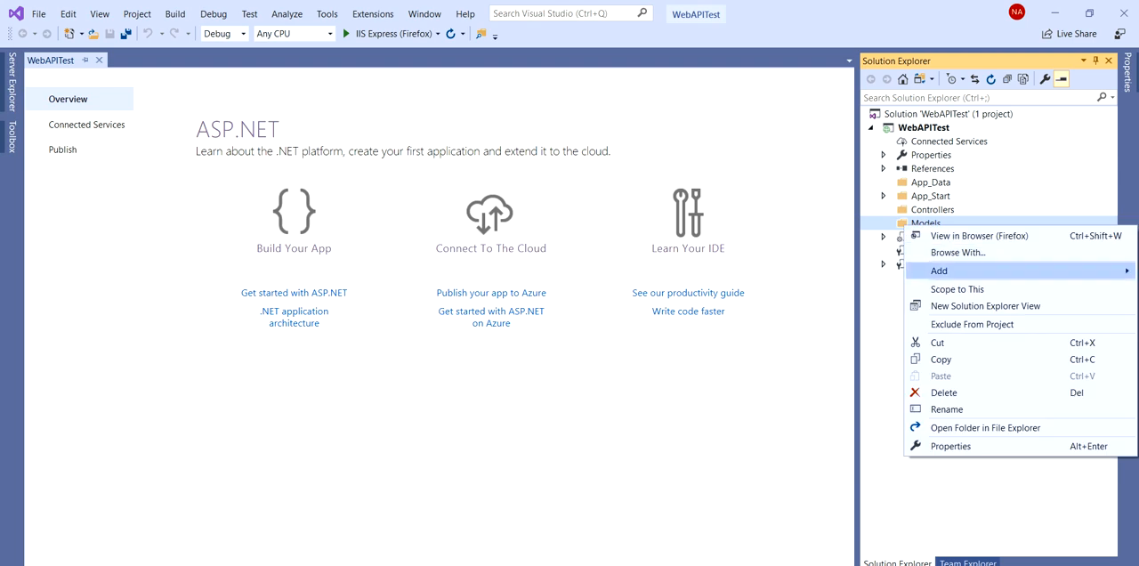
left_click(937, 270)
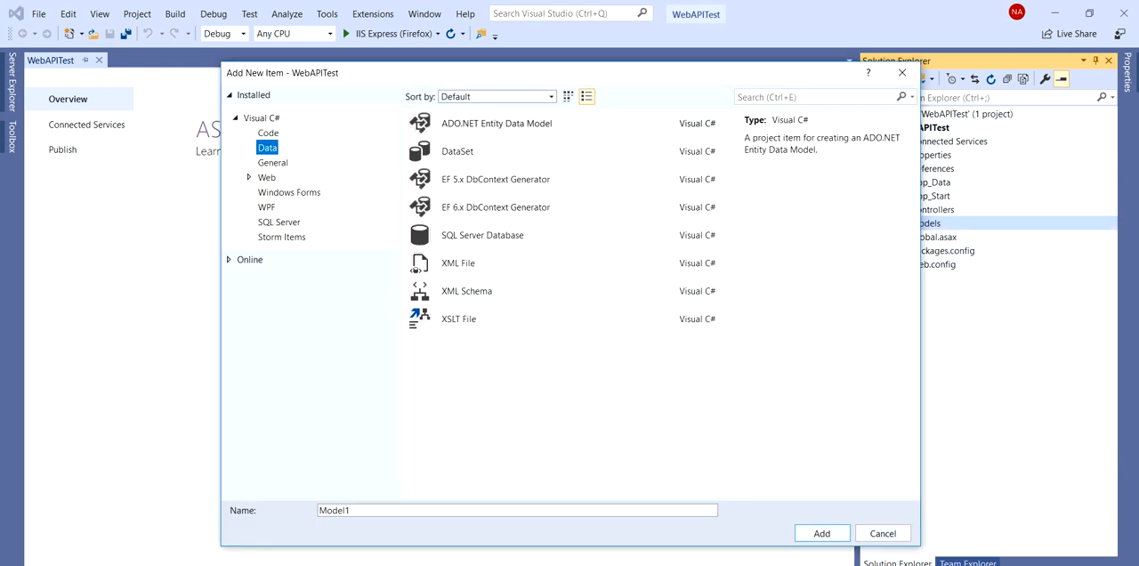
left_click(498, 123)
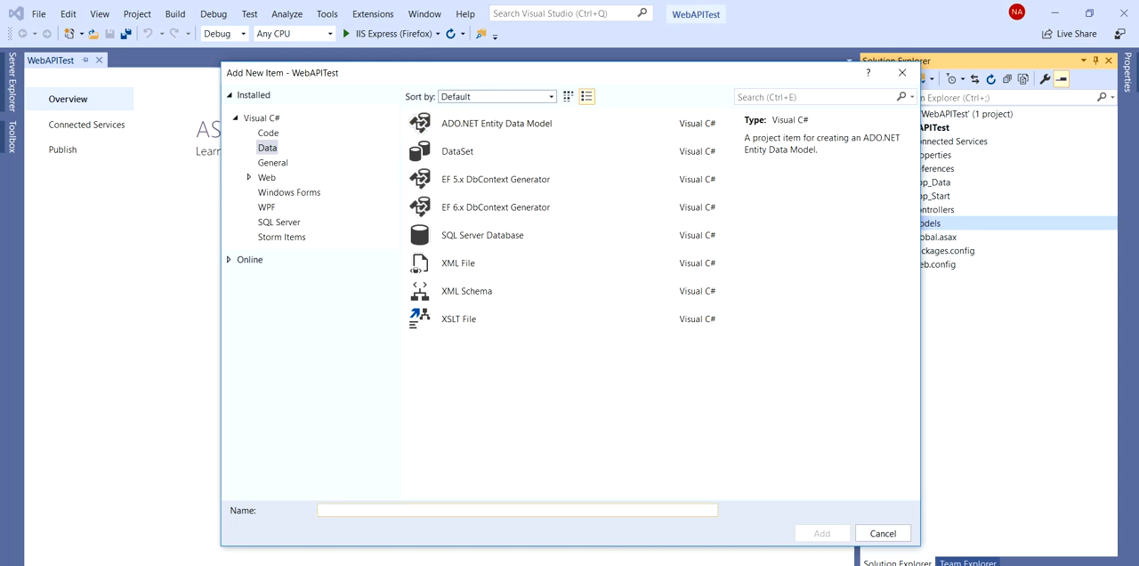
type("DbModel")
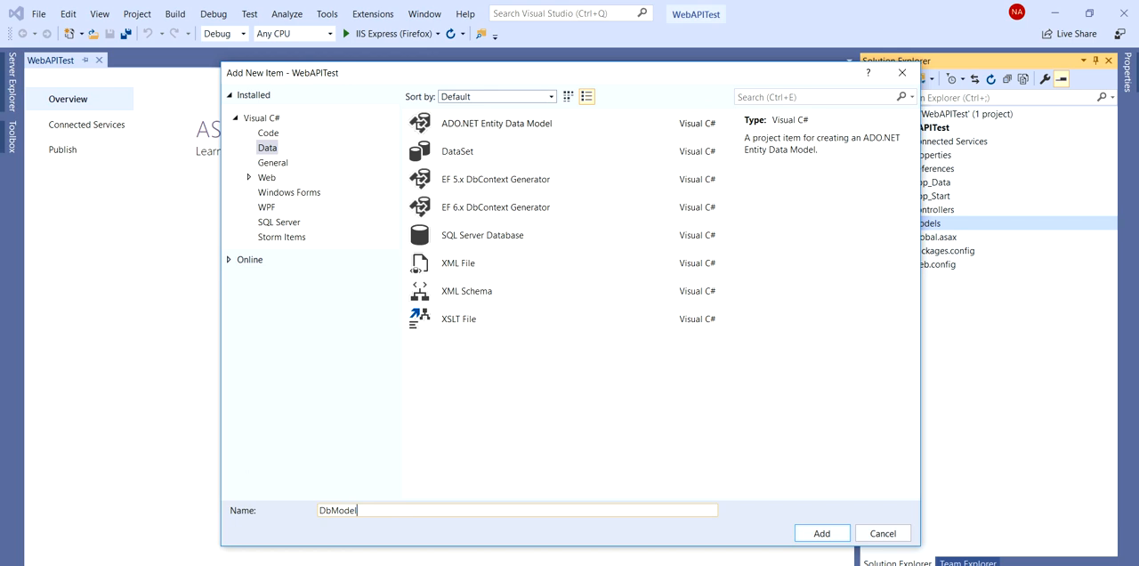
left_click(823, 533)
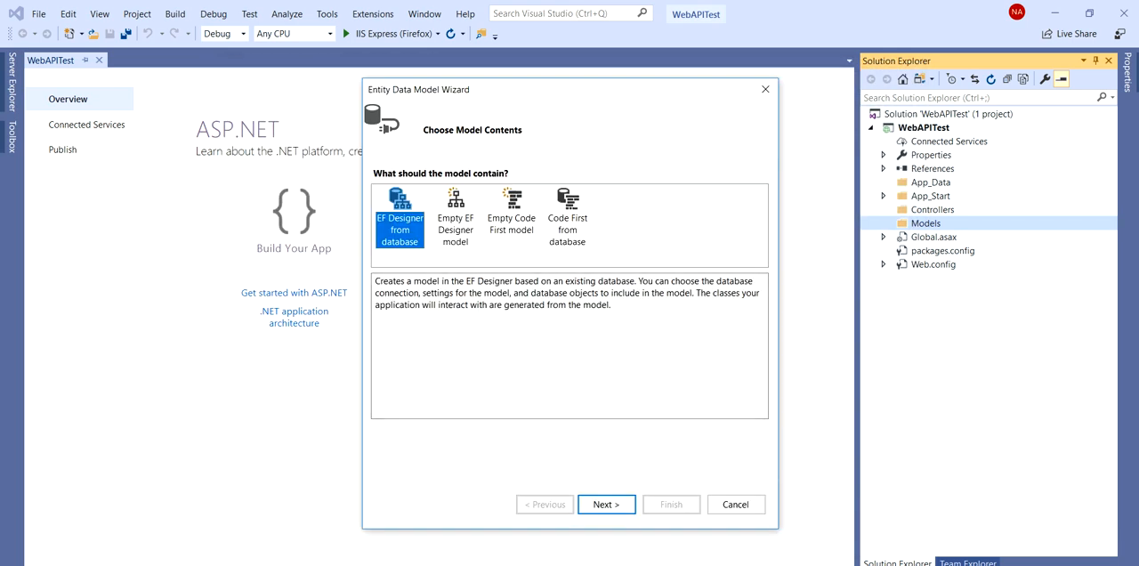
Step: Choose EF Designer from database and start a new connection to server 199.79.62.22
left_click(606, 504)
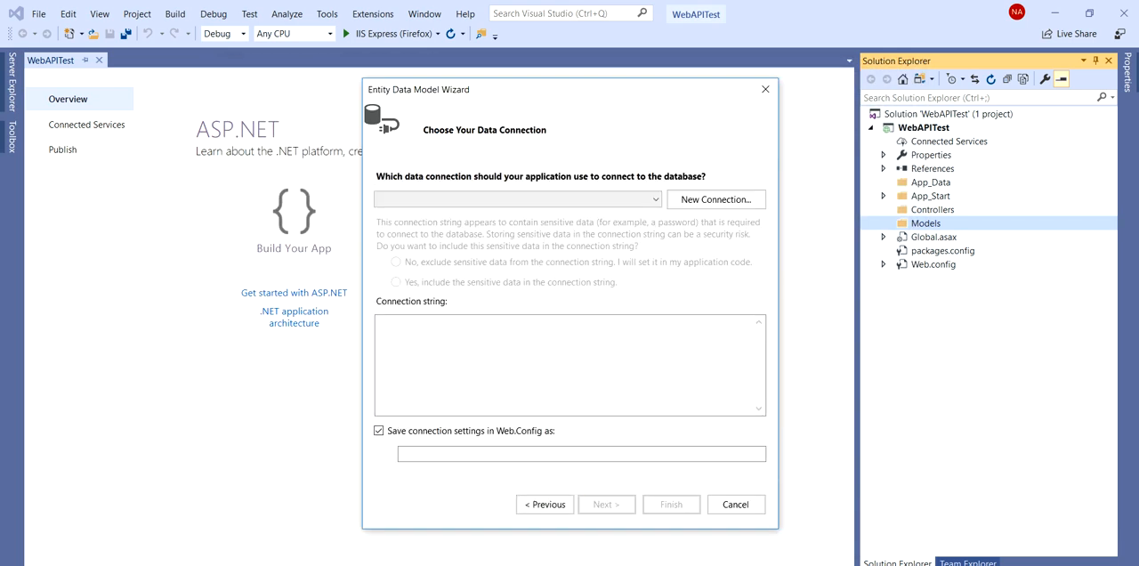
left_click(716, 199)
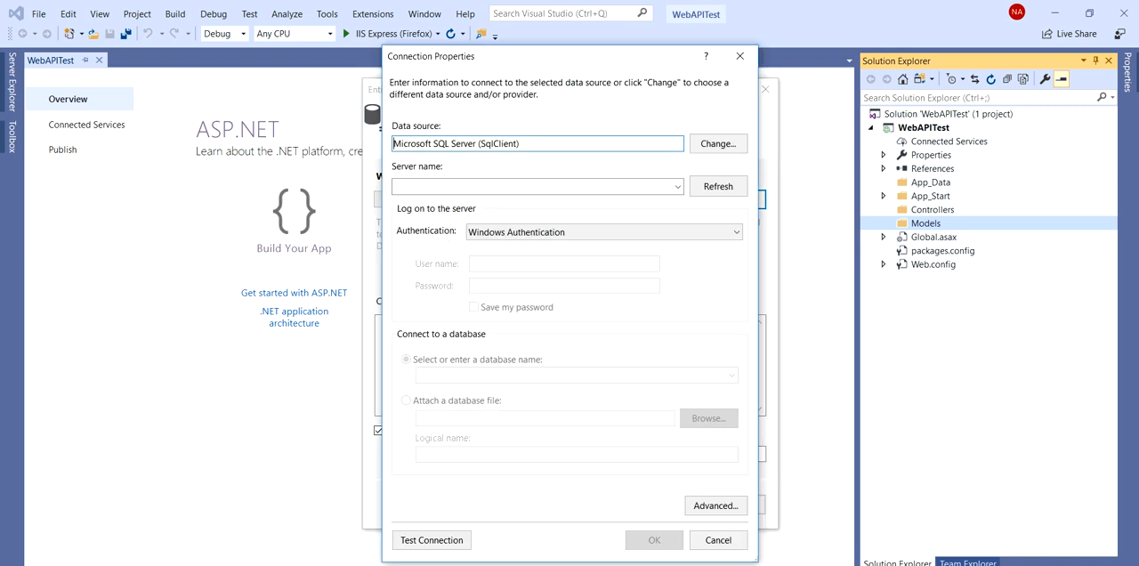
left_click(534, 186)
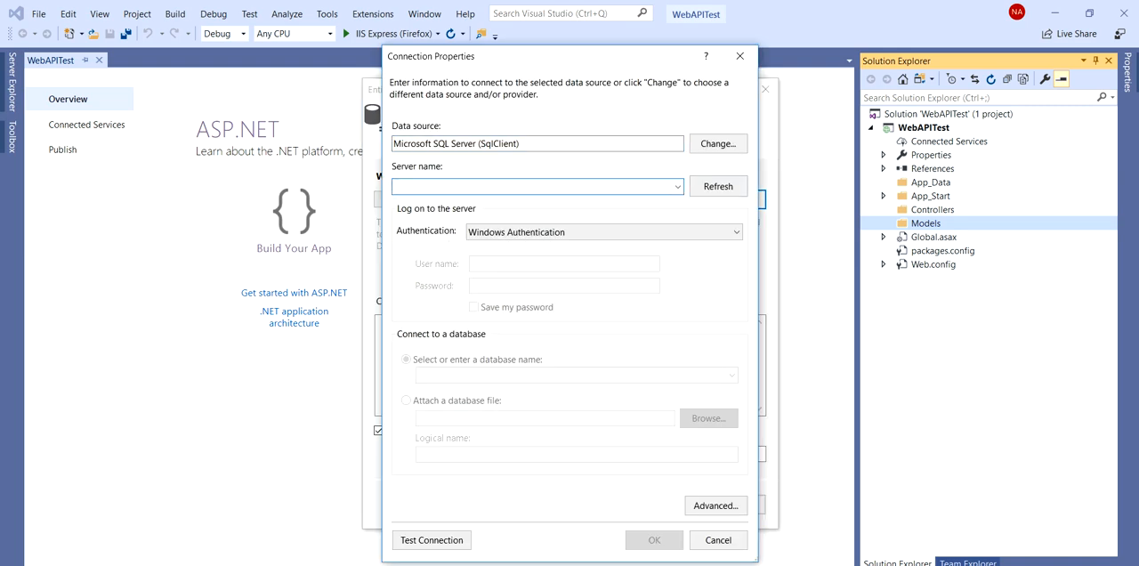
type("199.79.62.22")
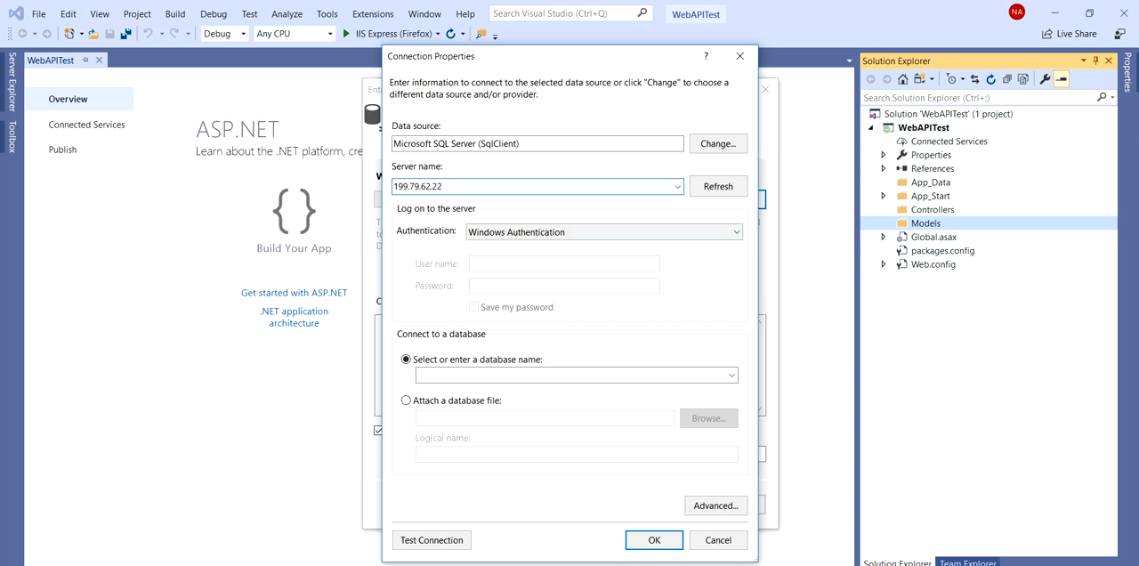
Step: Sign in with SQL Server Authentication credentials and select the ShoppingPortal database
left_click(603, 231)
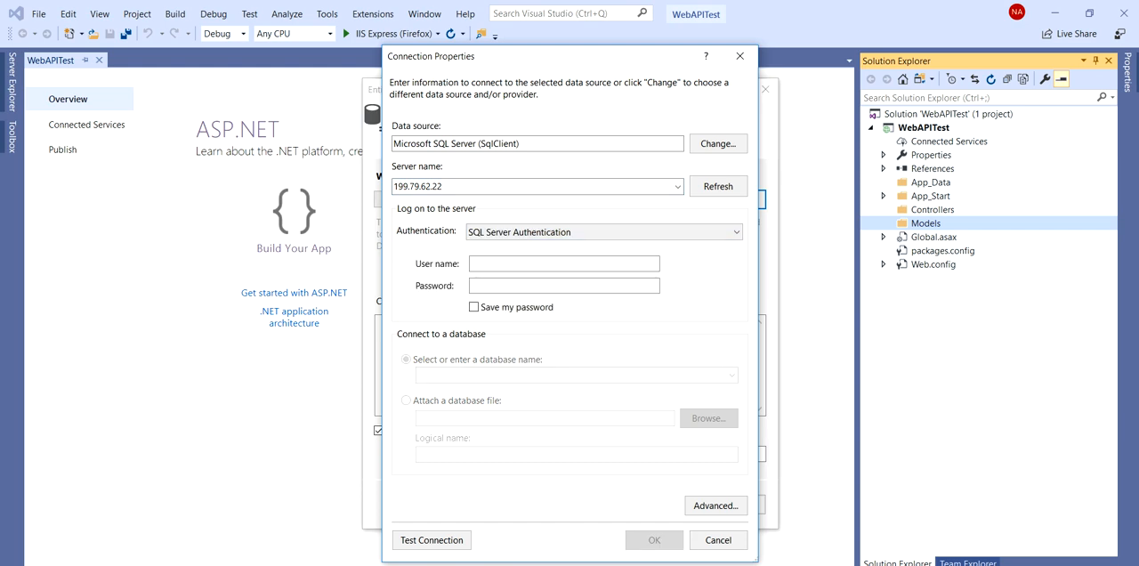
type("Sh")
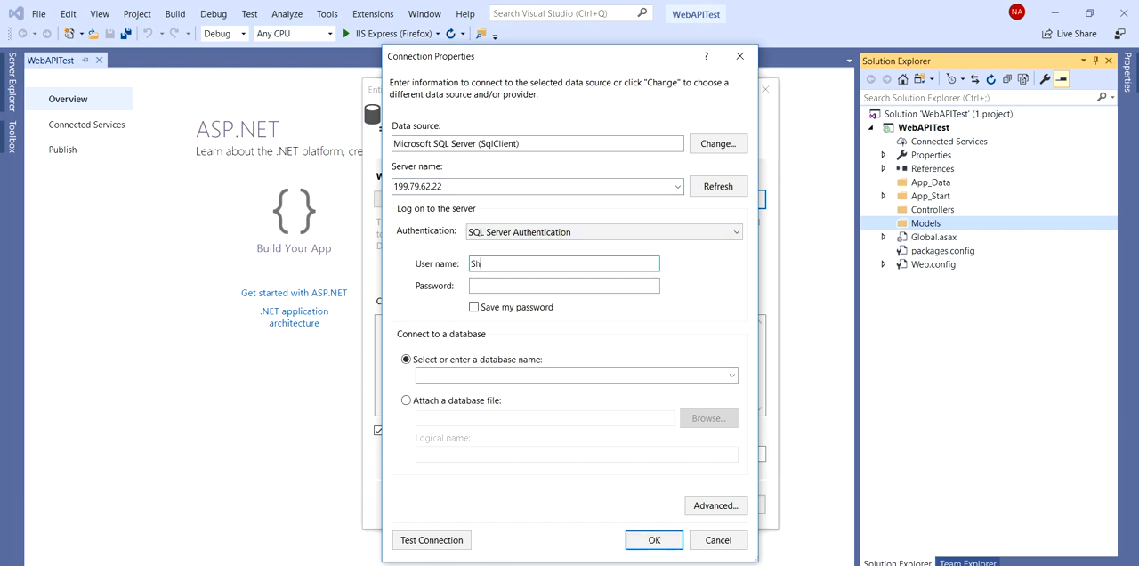
type("oppingPortal")
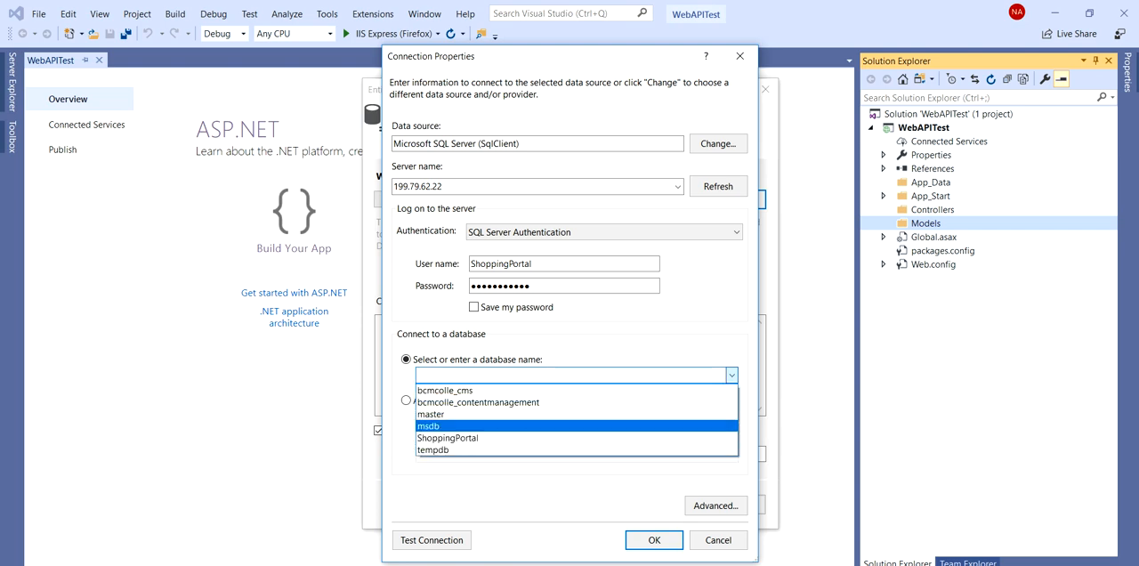
left_click(452, 444)
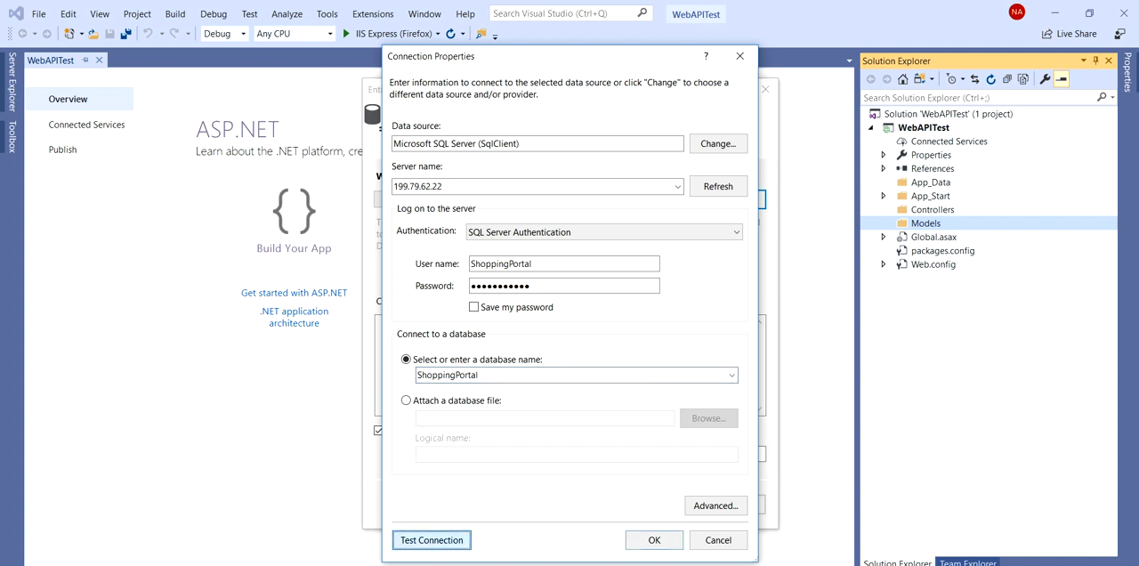
Step: Test the ShoppingPortal connection successfully and accept the Connection Properties
left_click(433, 539)
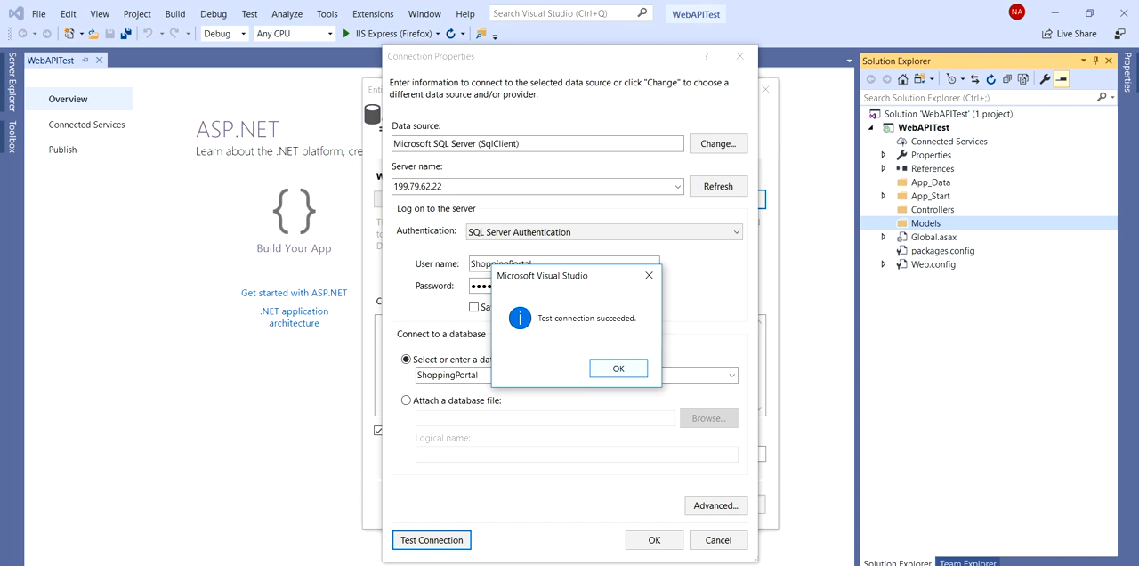
left_click(618, 368)
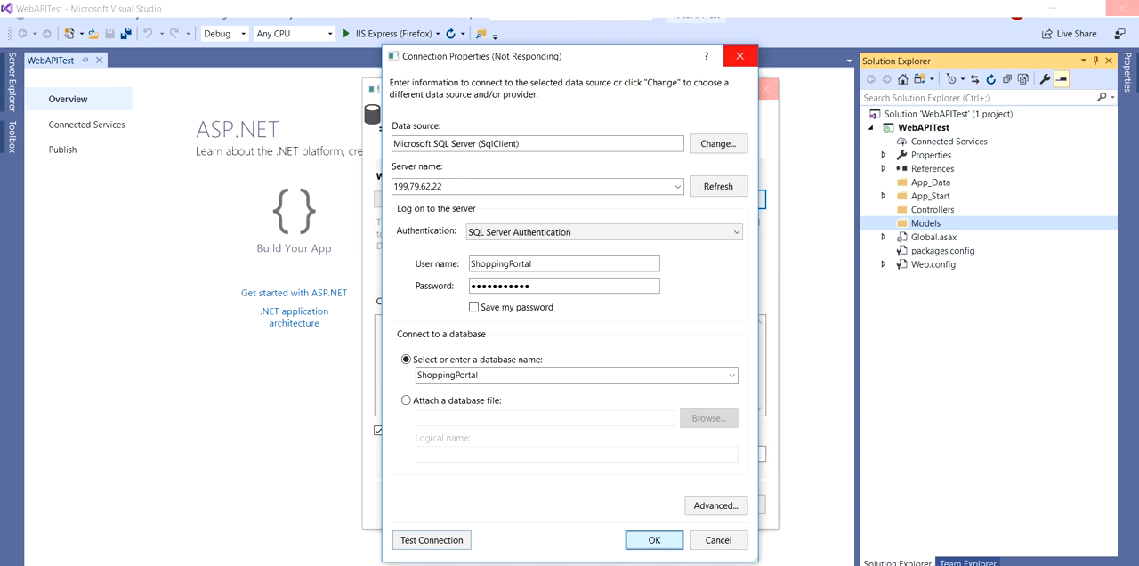
left_click(655, 540)
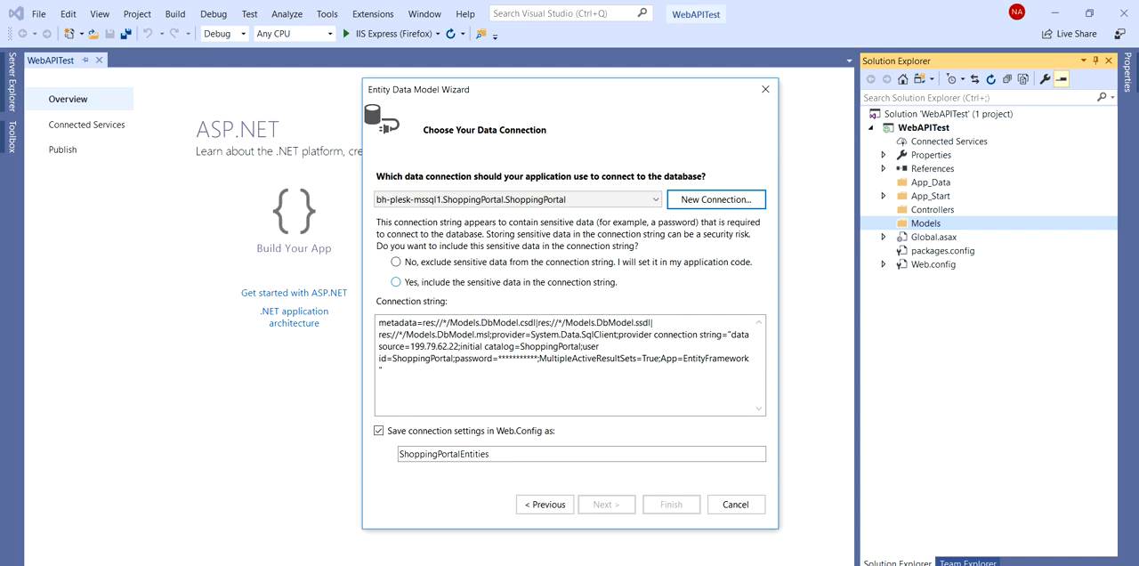
Step: Include sensitive data in the connection string and proceed with Entity Framework 6.x
left_click(394, 281)
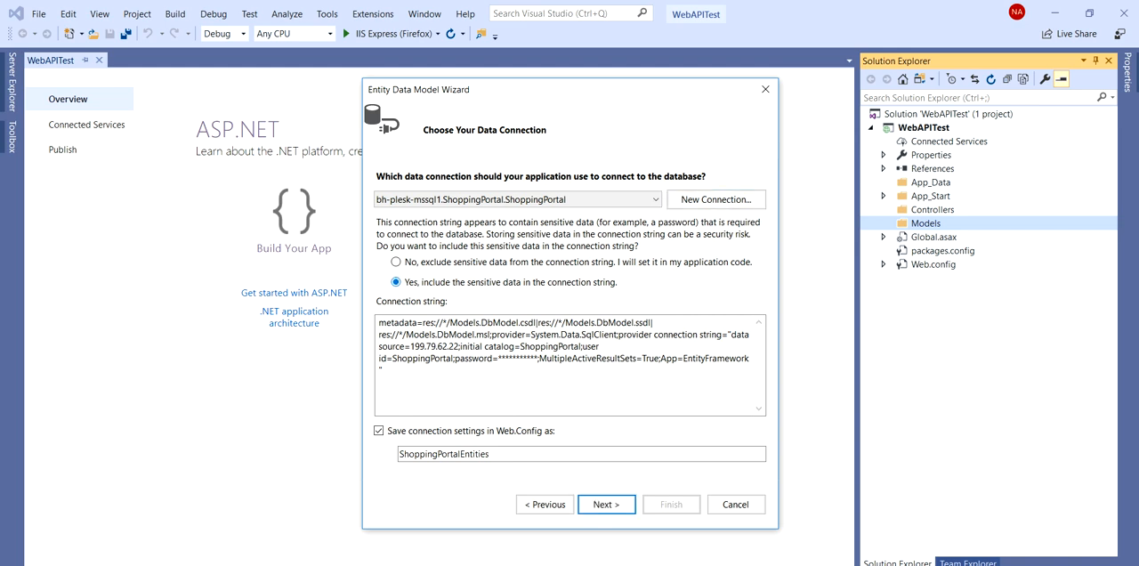
left_click(594, 504)
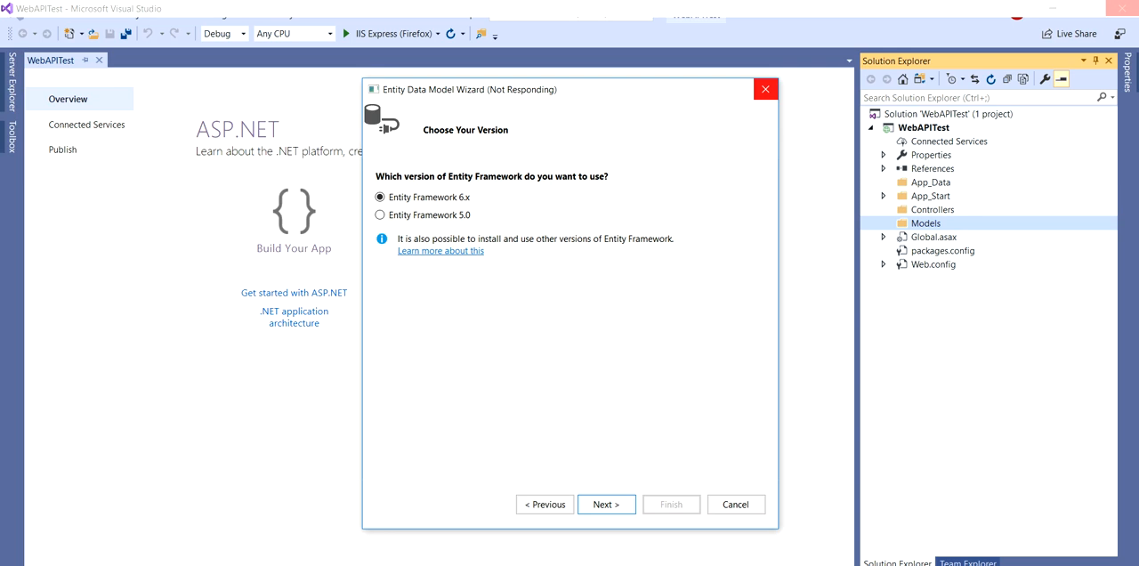
left_click(607, 504)
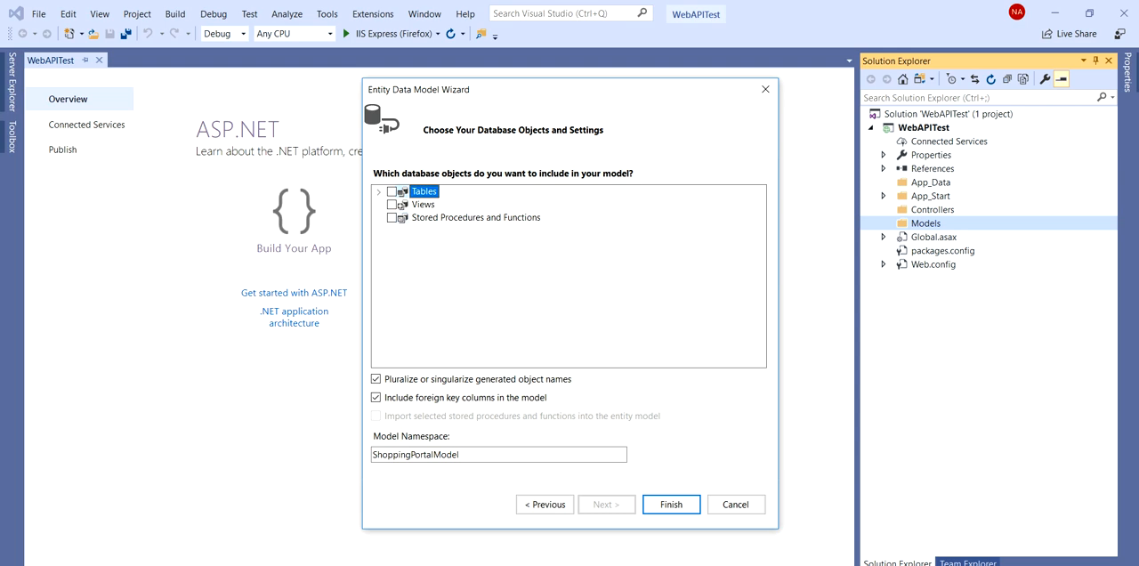
Step: Expand the ShoppingPortal tables and check Registration for the model
left_click(382, 191)
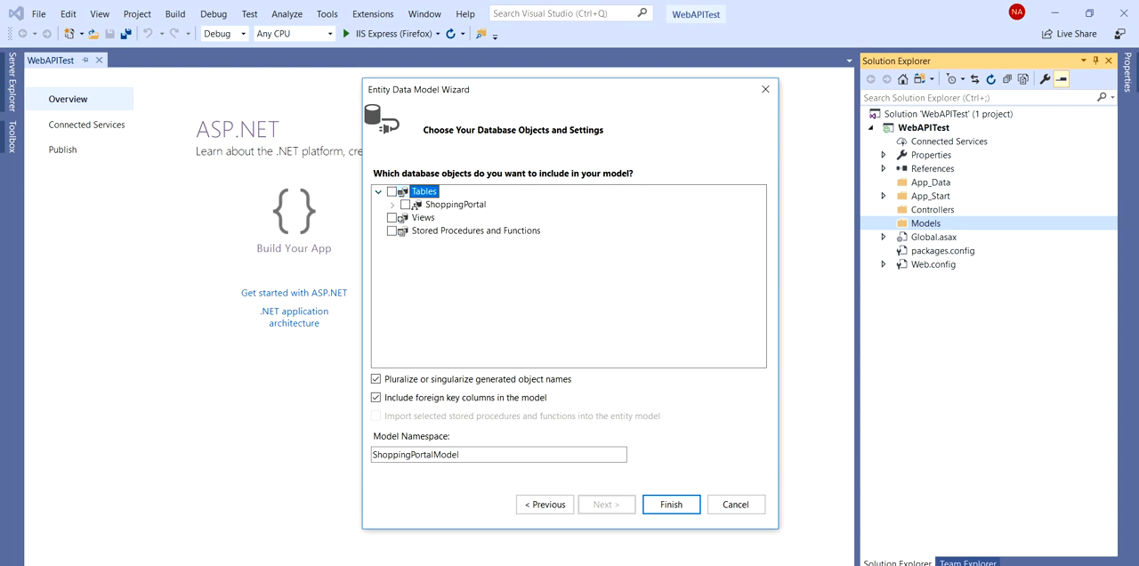
left_click(401, 204)
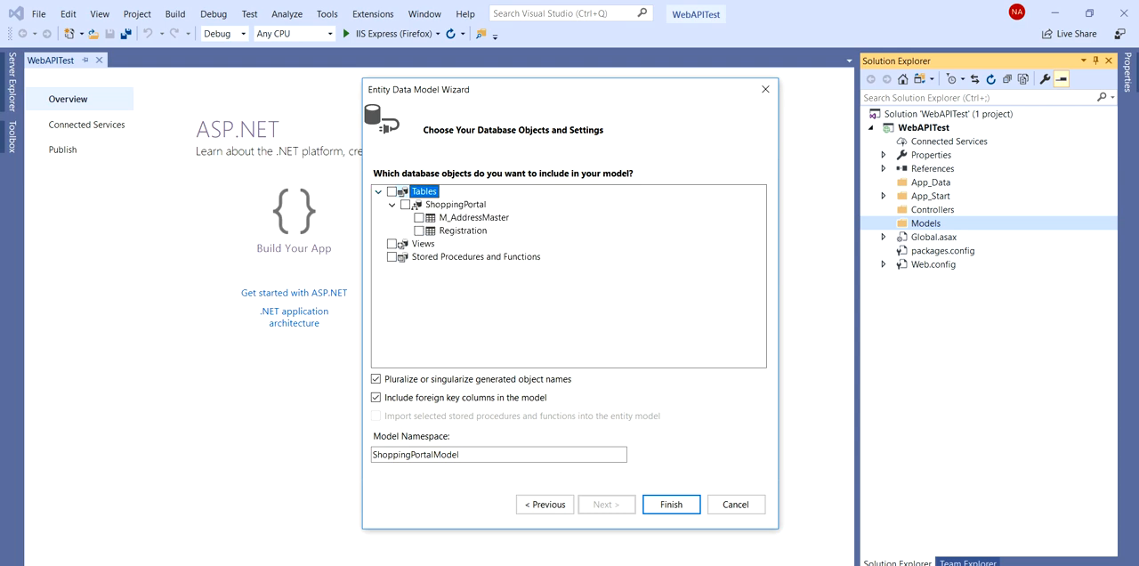
left_click(400, 192)
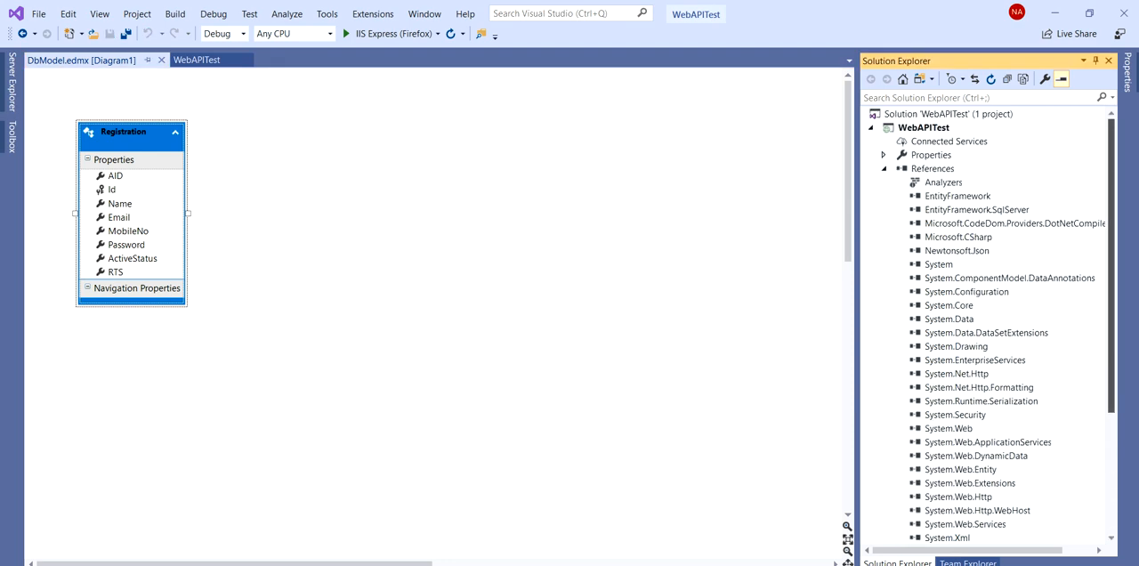
Step: Widen the Registration entity box and open the Fonts and Colors options
left_click(932, 168)
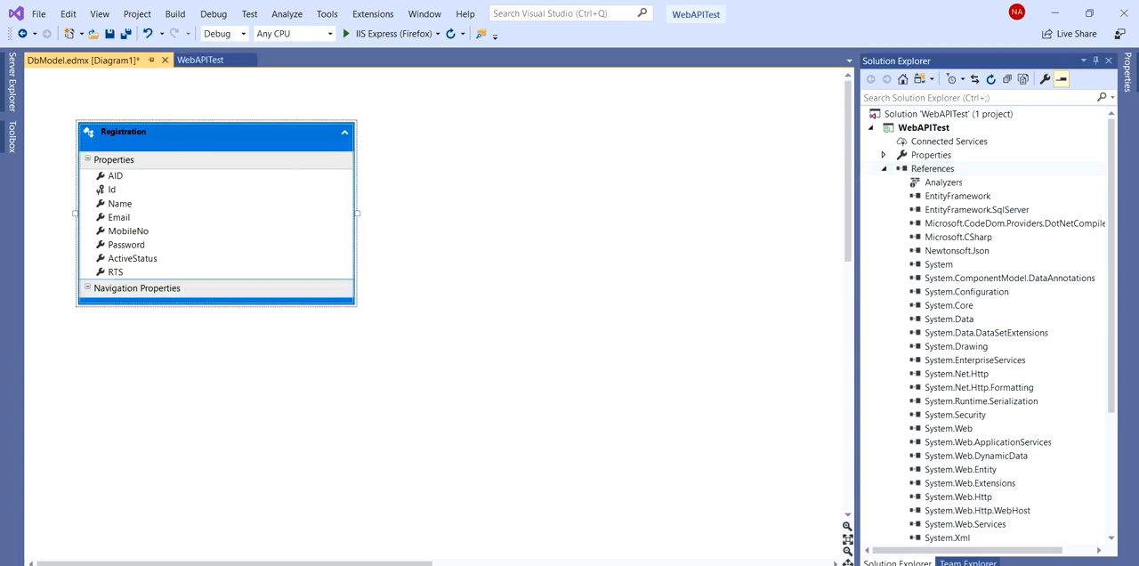
left_click(248, 17)
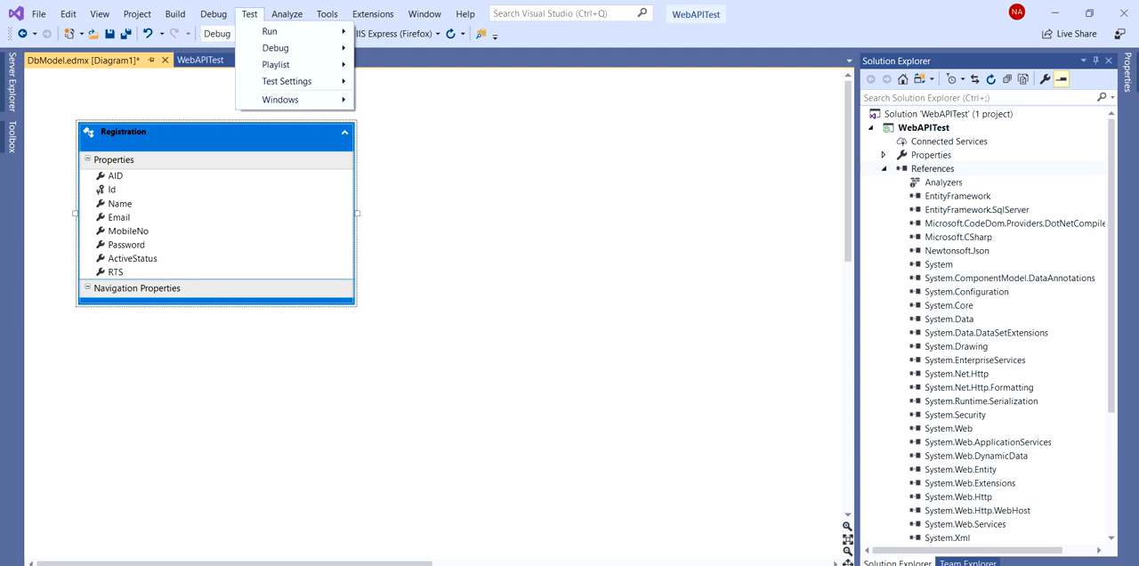
left_click(323, 15)
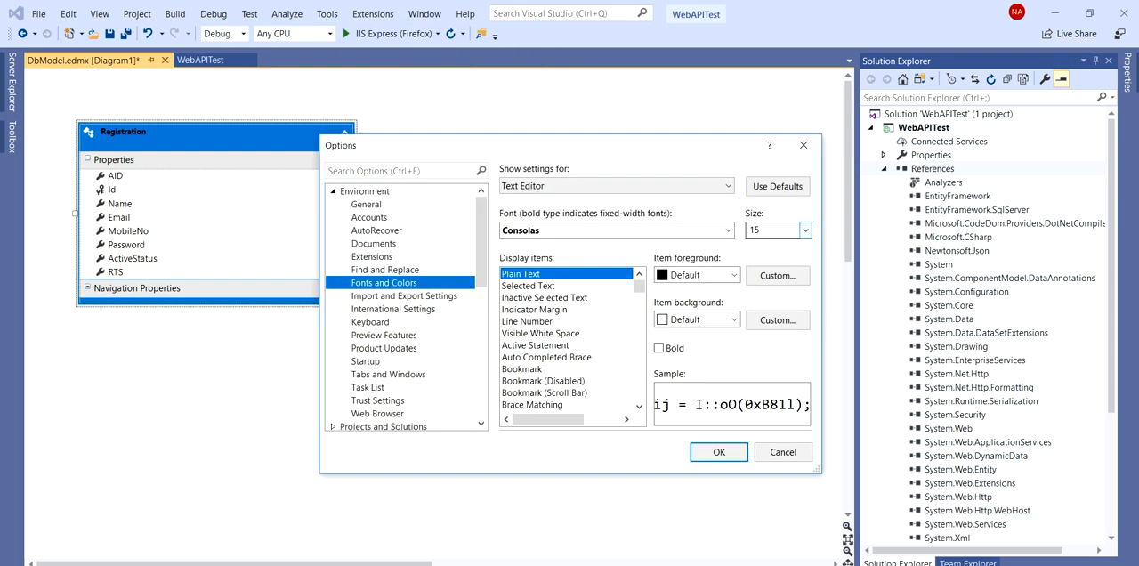
Step: Pick a new Text Editor font size from the Size list
left_click(803, 229)
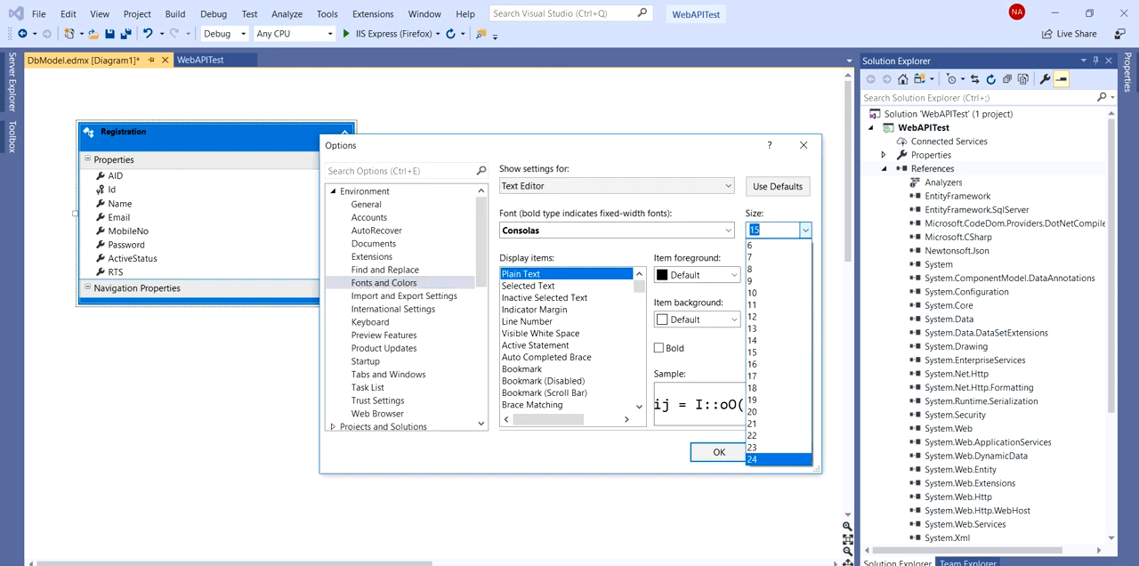
left_click(718, 452)
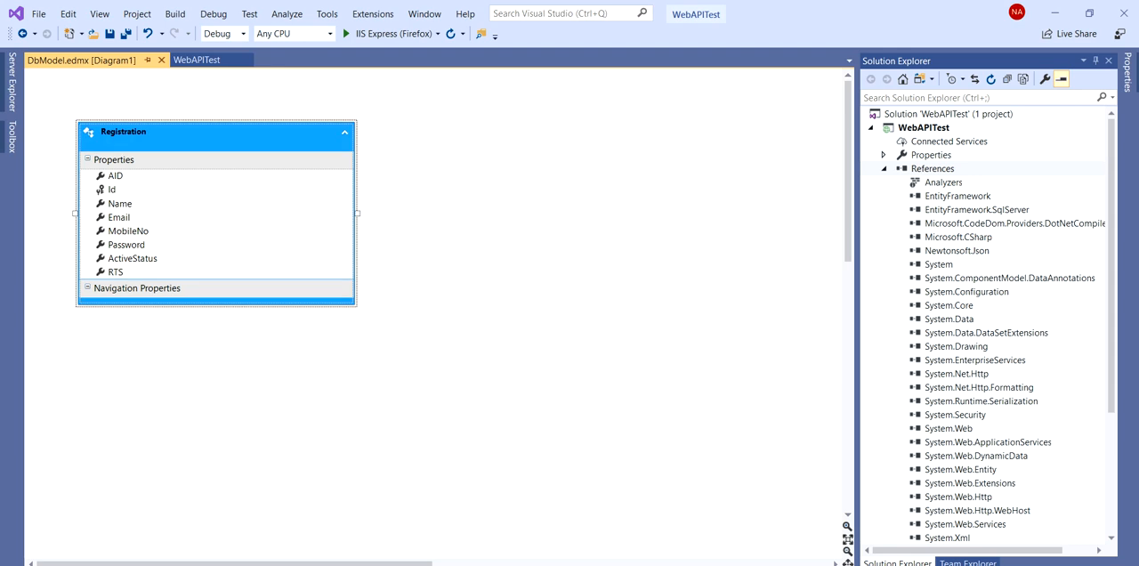
Step: Collapse References, expand DbModel.edmx under Models, and open DbModel.tt
left_click(112, 189)
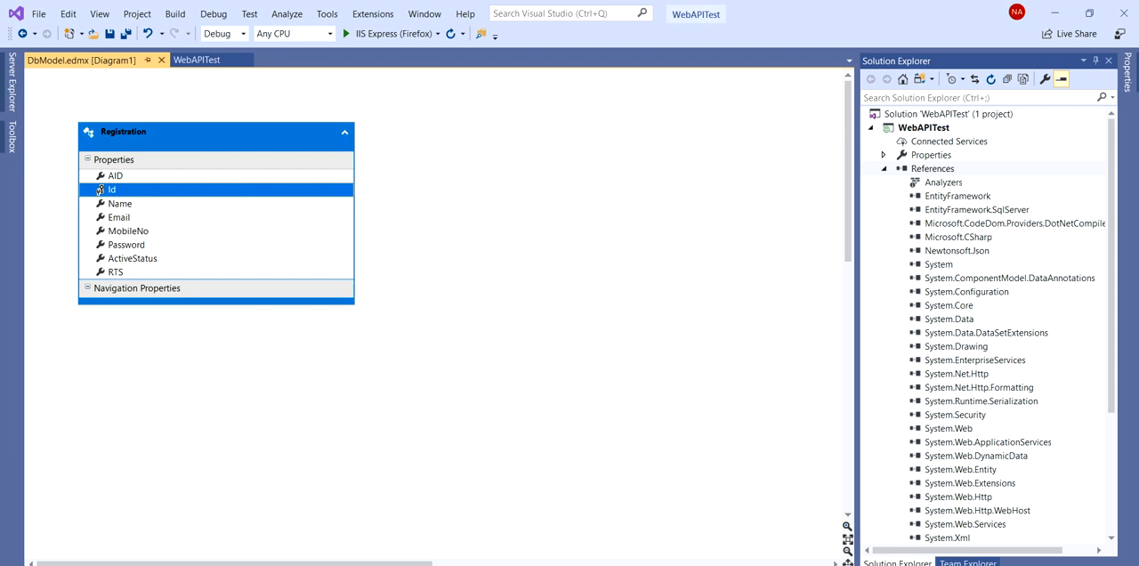
left_click(884, 168)
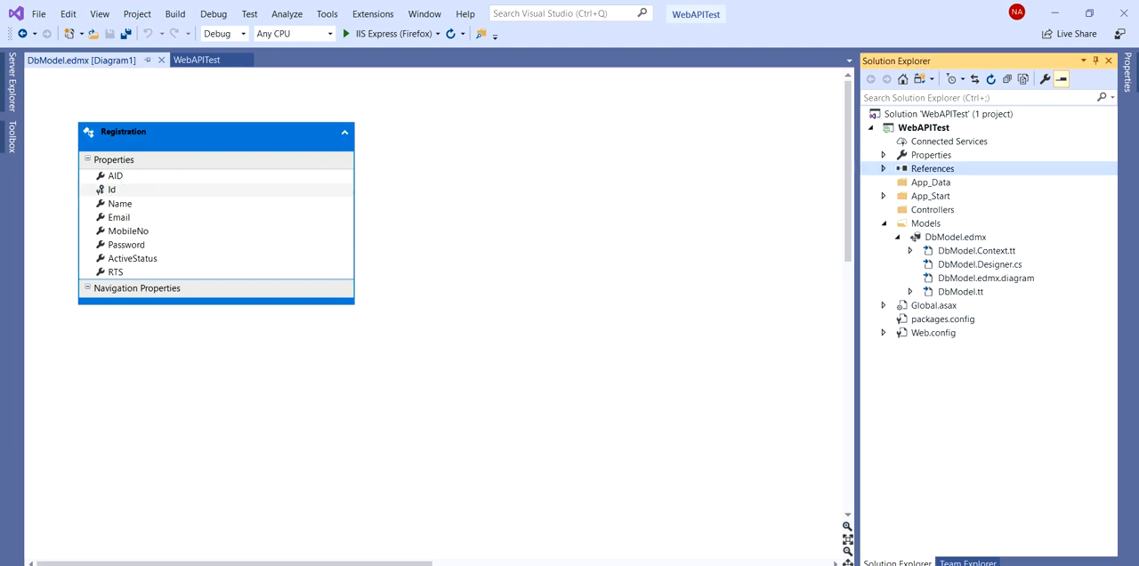
left_click(976, 250)
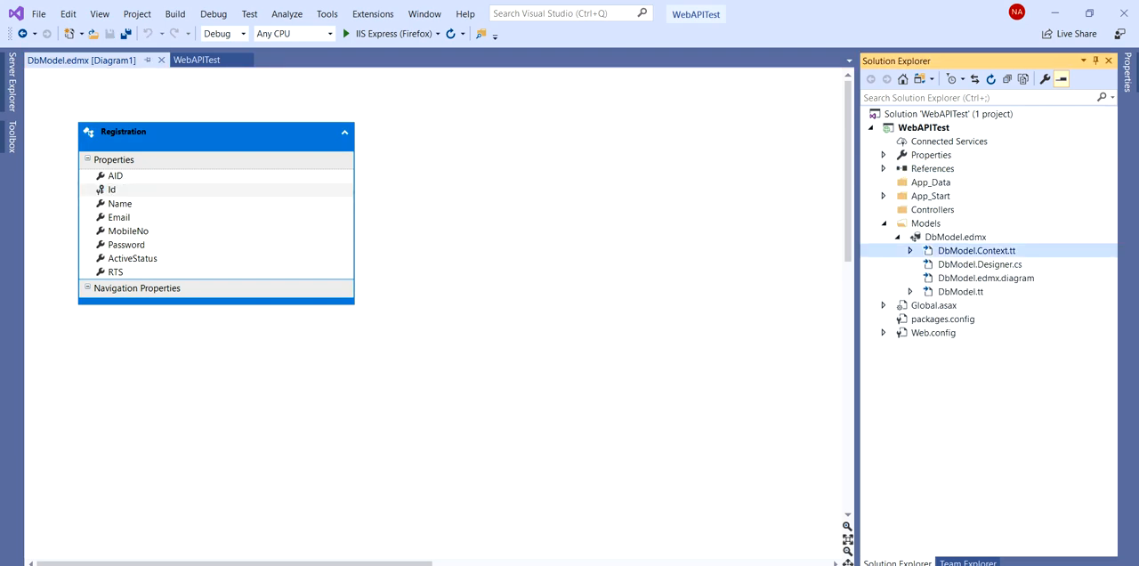
double_click(977, 250)
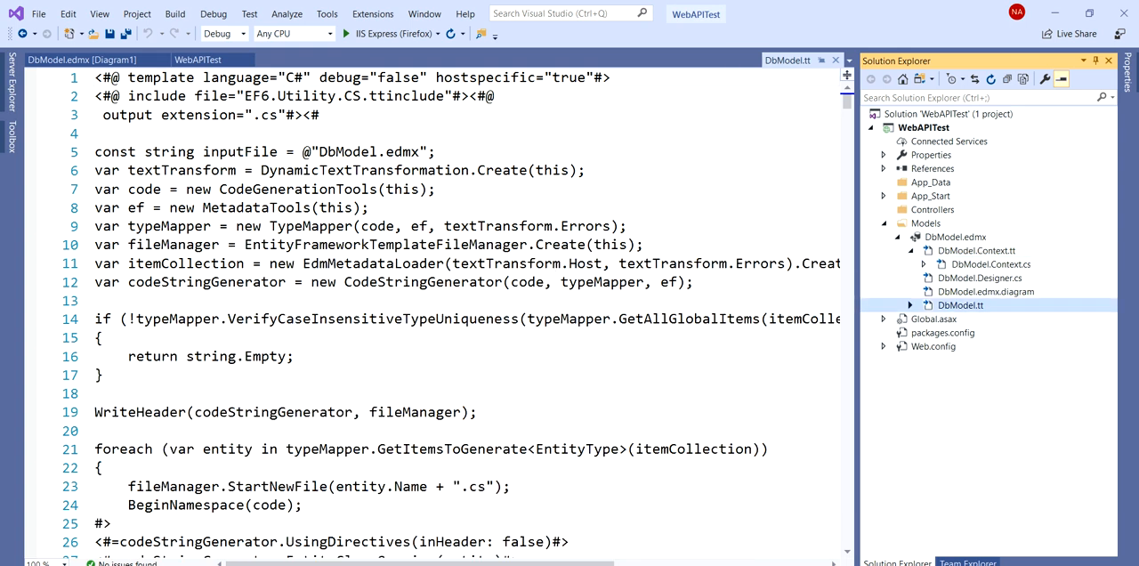
Step: Open and scroll through Registration.cs, then return to the DbModel.edmx diagram
left_click(911, 304)
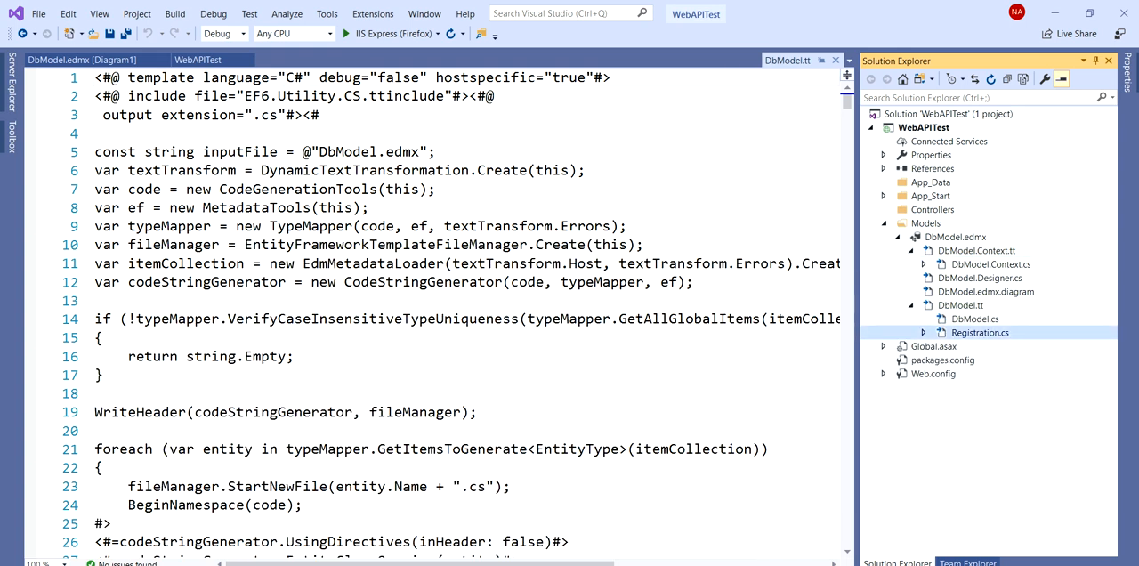
double_click(981, 332)
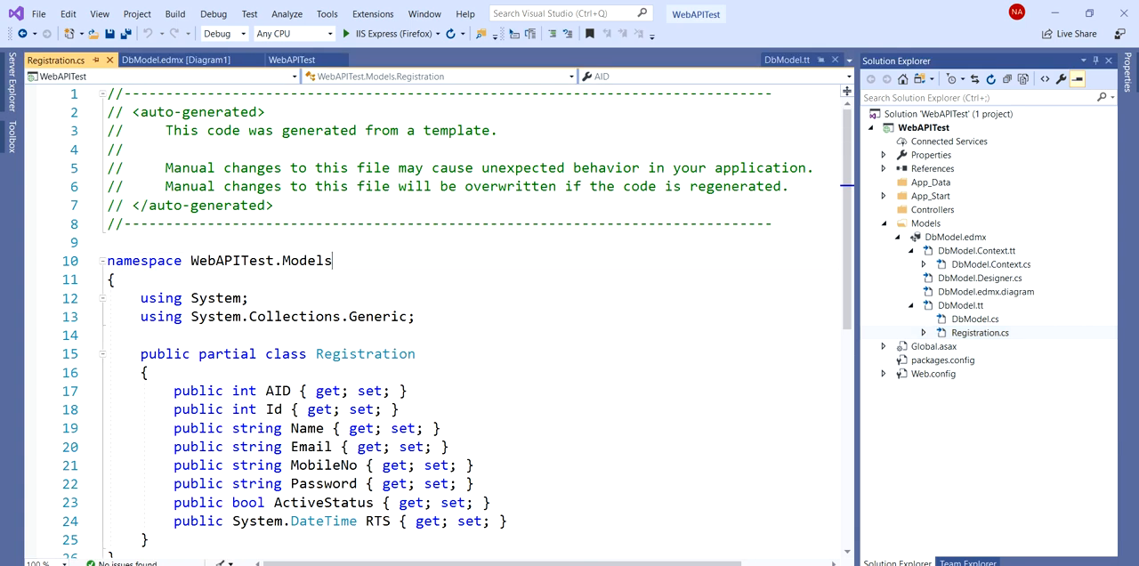
scroll("down", 3)
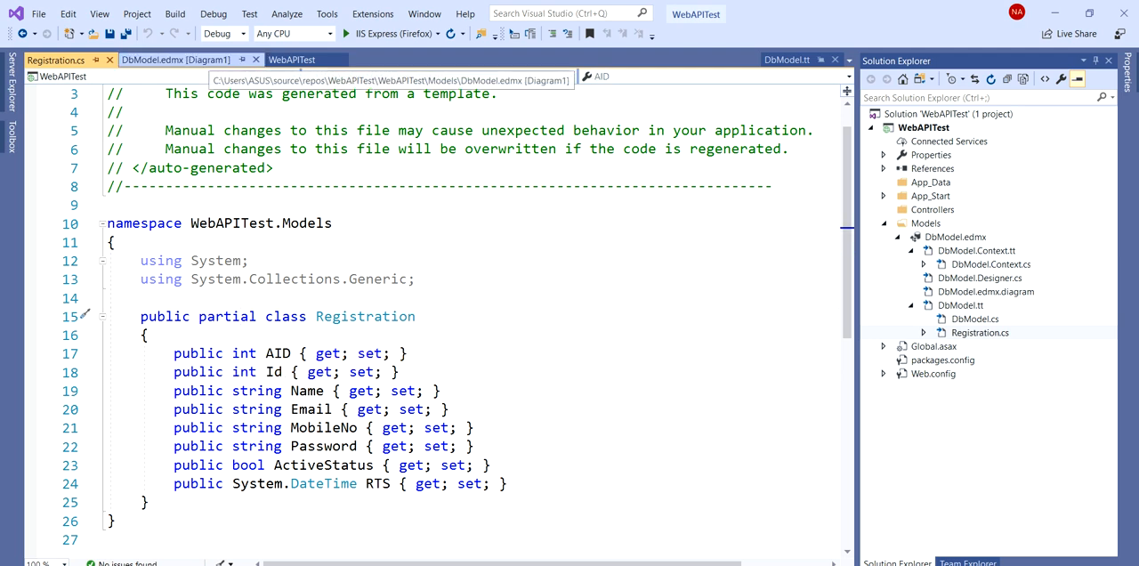
left_click(178, 65)
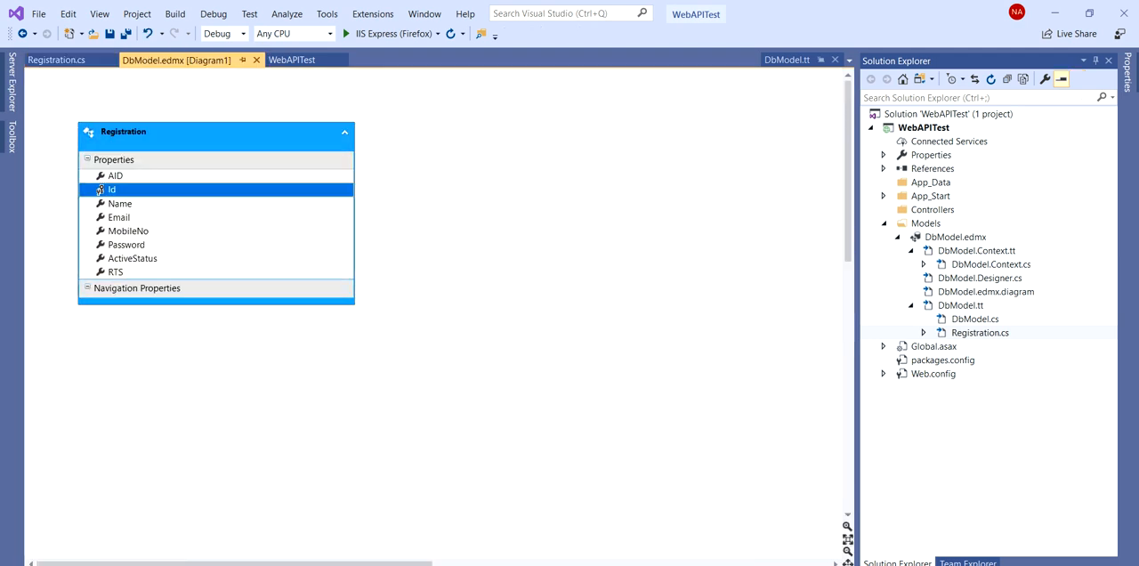